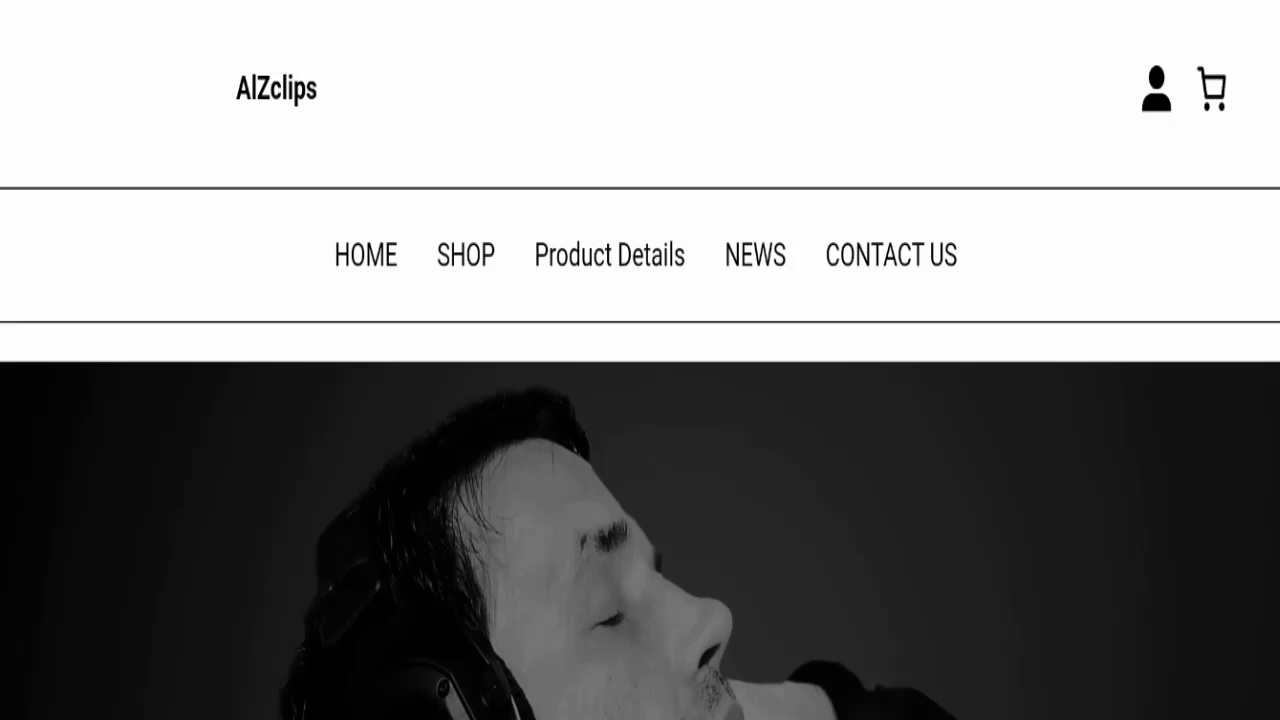
Scroll the AIZclips homepage past the product grid down to the footer and search box
scroll("down", 3)
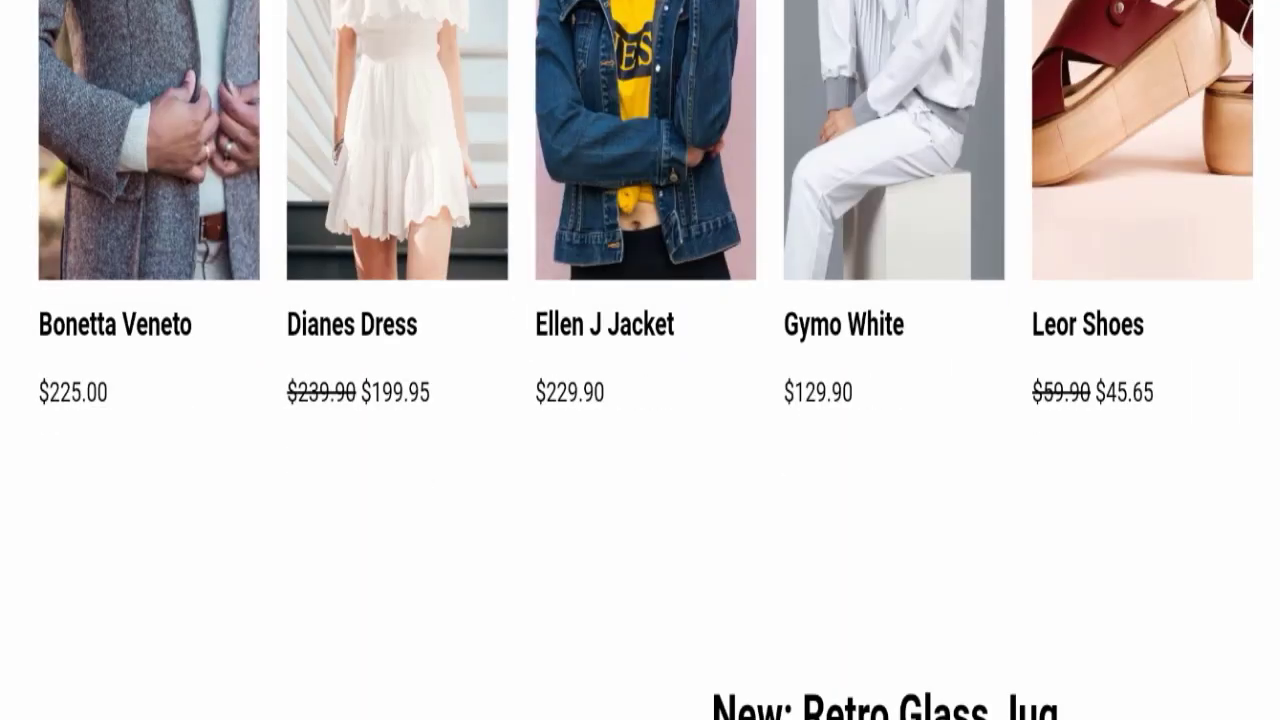
scroll("down", 3)
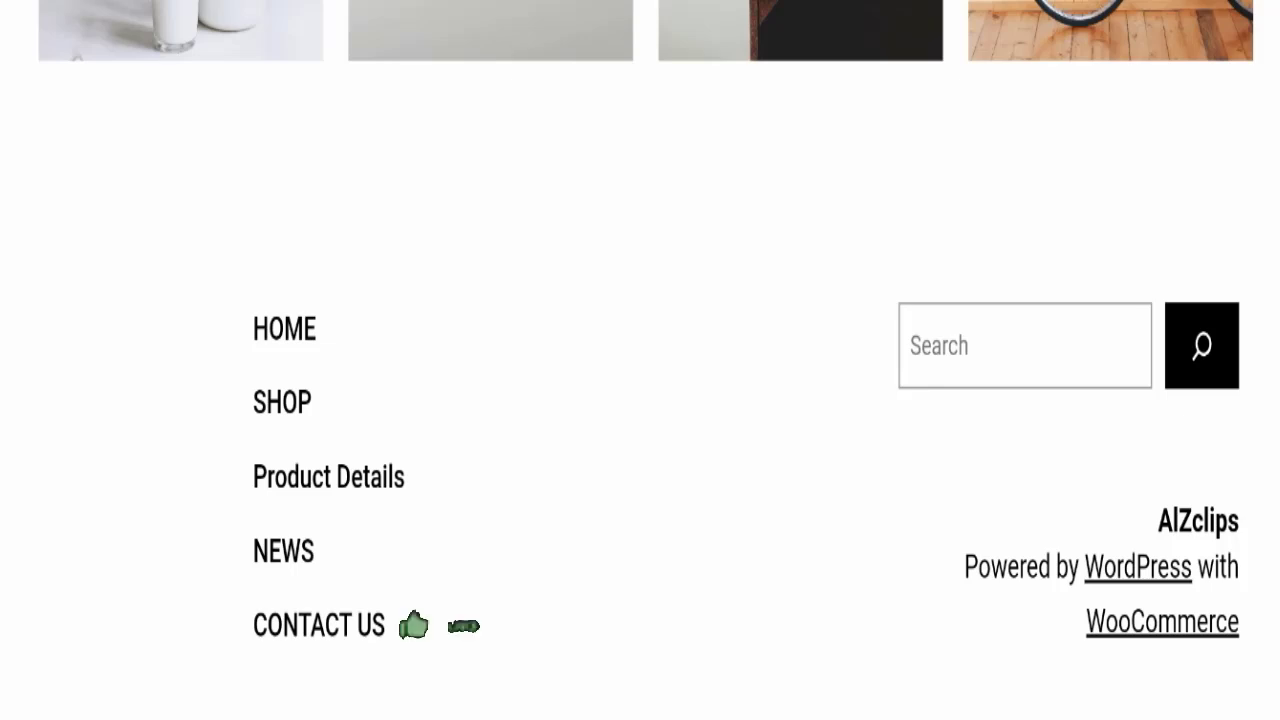
left_click(413, 624)
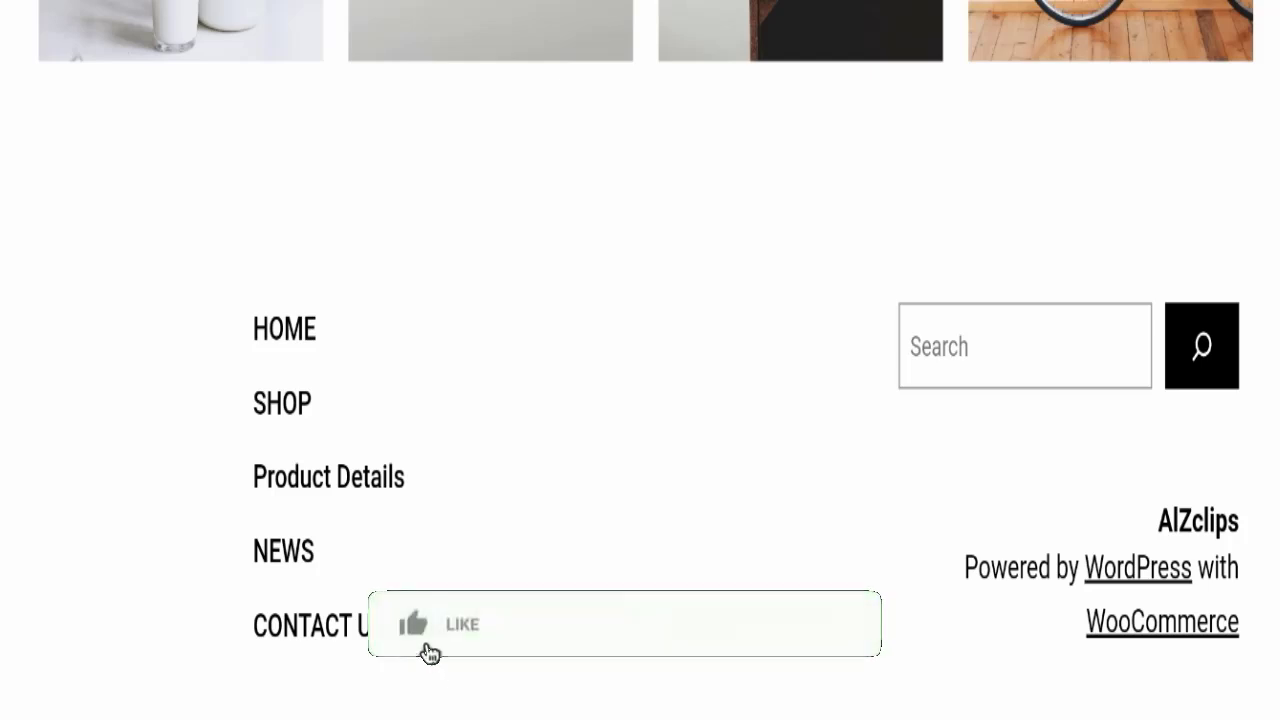
left_click(413, 623)
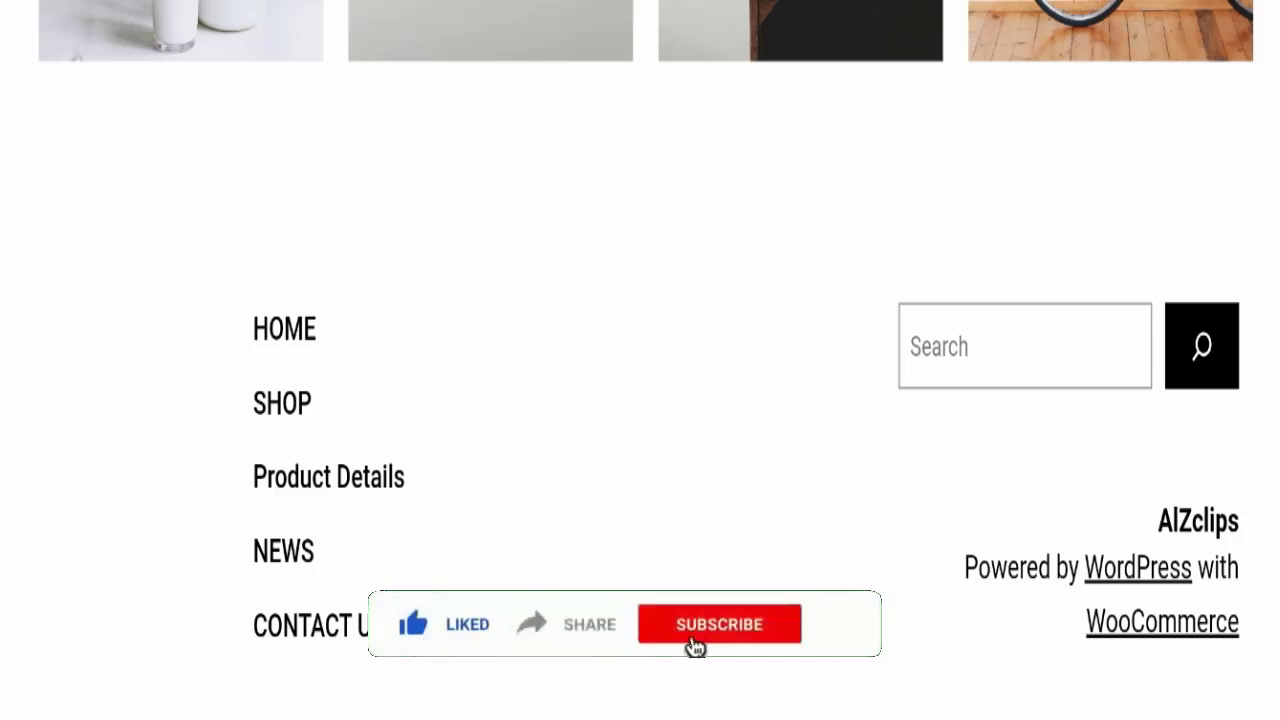
left_click(719, 624)
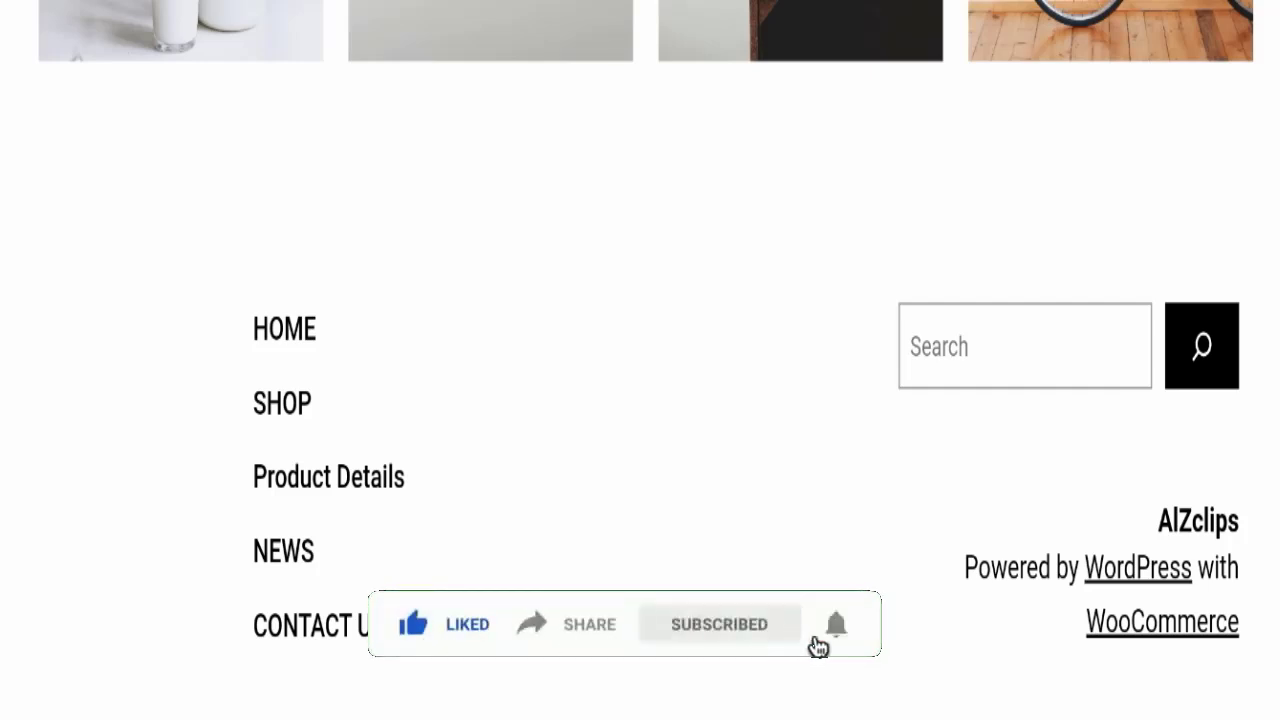